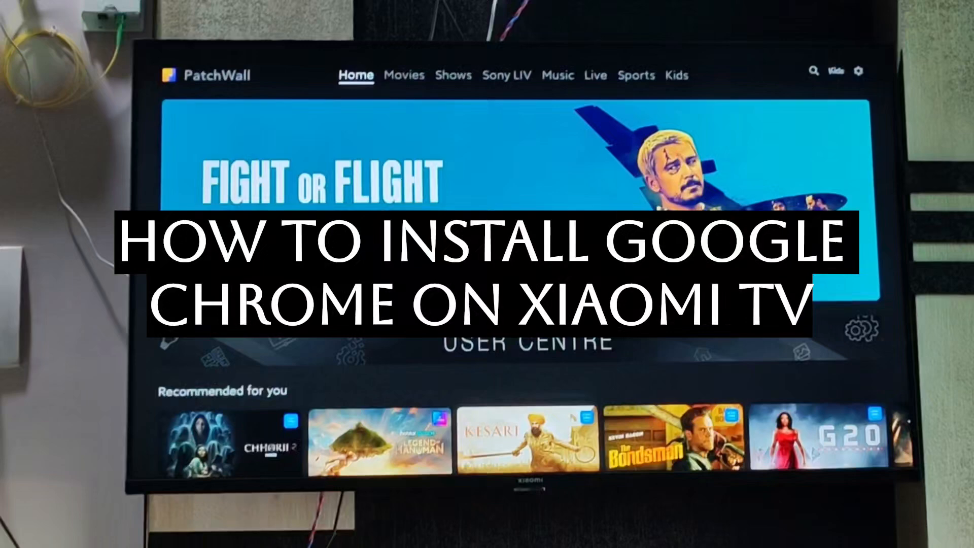
- Switch from PatchWall to the Google TV Apps tab with its installed apps
left_click(410, 102)
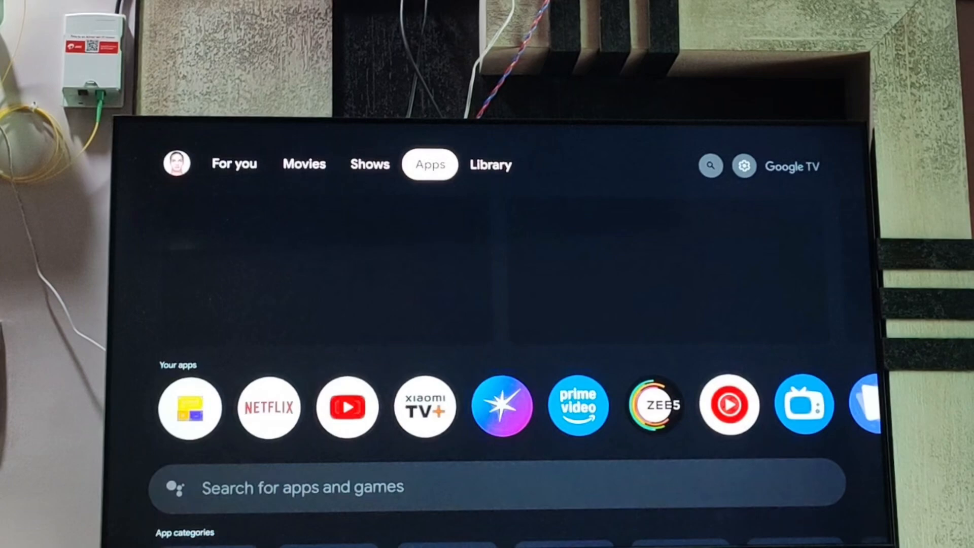
- Move right along the Your apps row to BROWSER and launch it
scroll("down", 3)
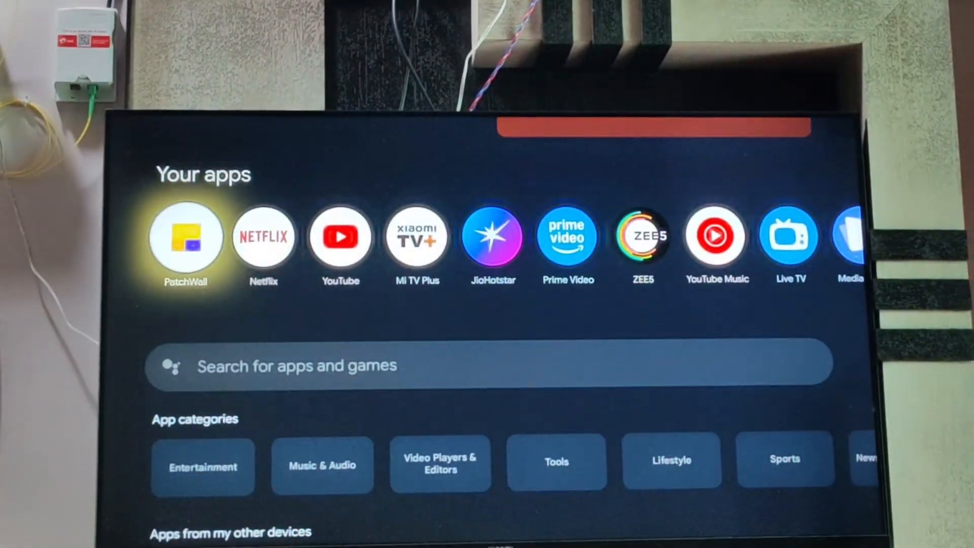
key("right")
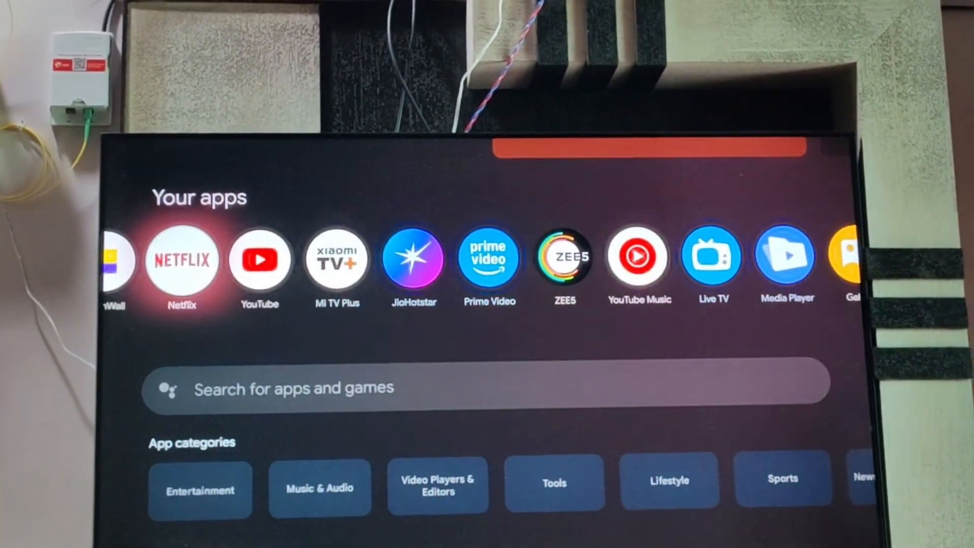
scroll("right", 3)
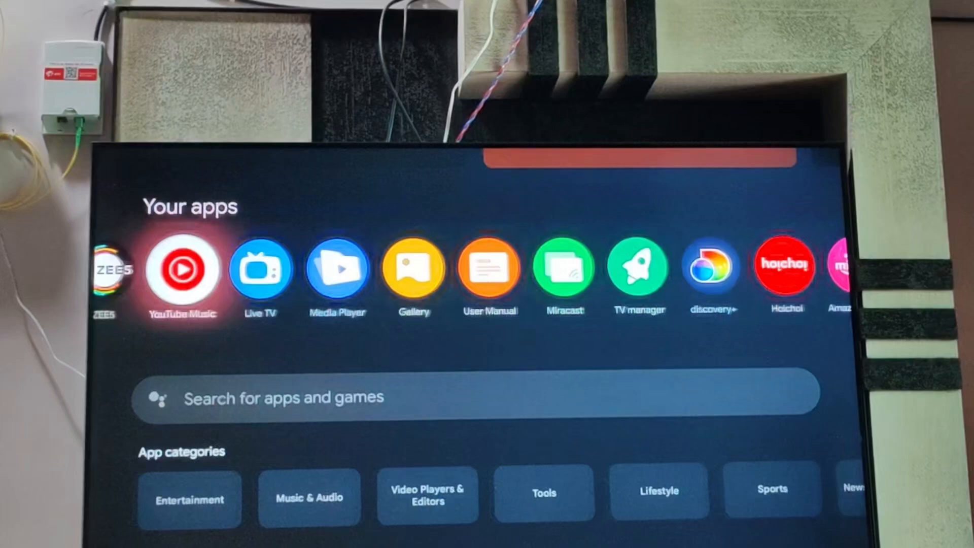
scroll("right", 3)
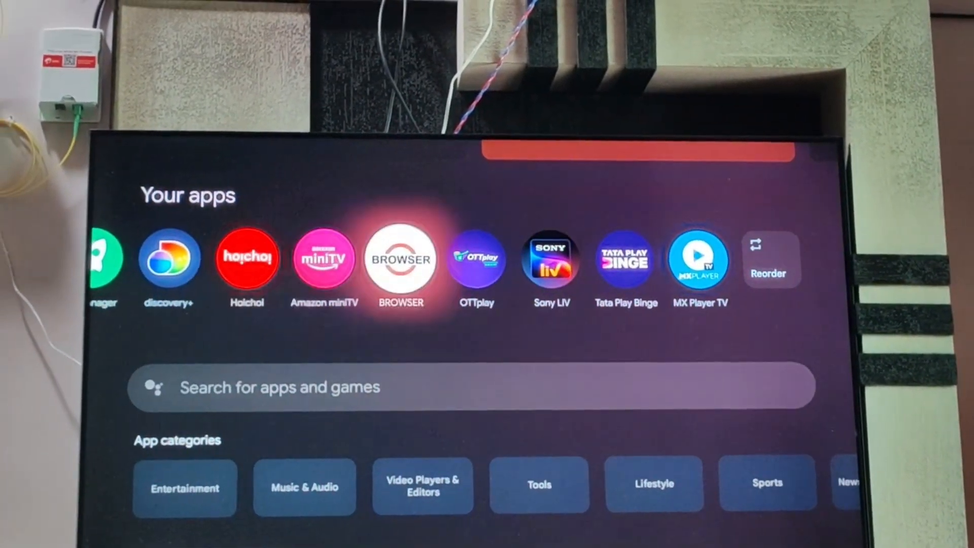
left_click(400, 259)
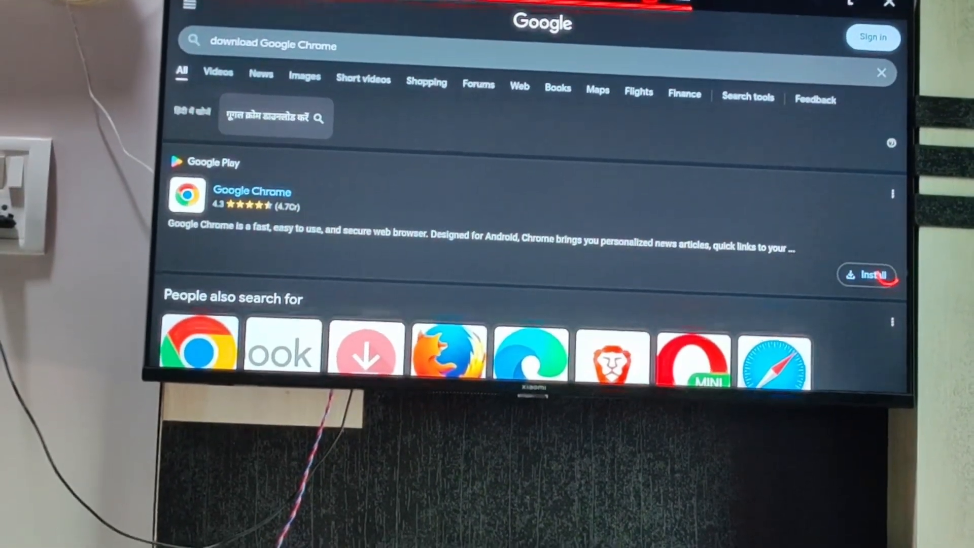
- Press Install on the Google Chrome Play listing and select the sign-in email field
left_click(252, 191)
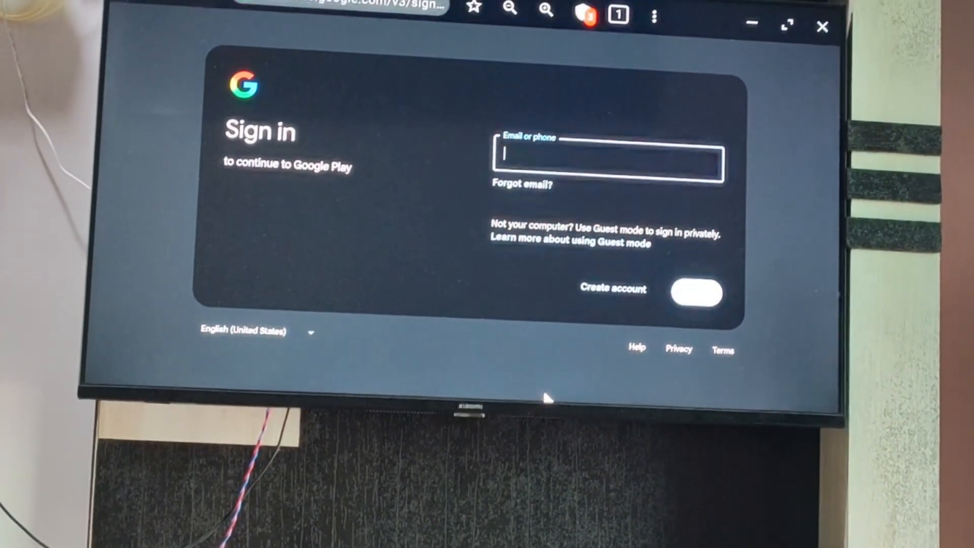
left_click(609, 158)
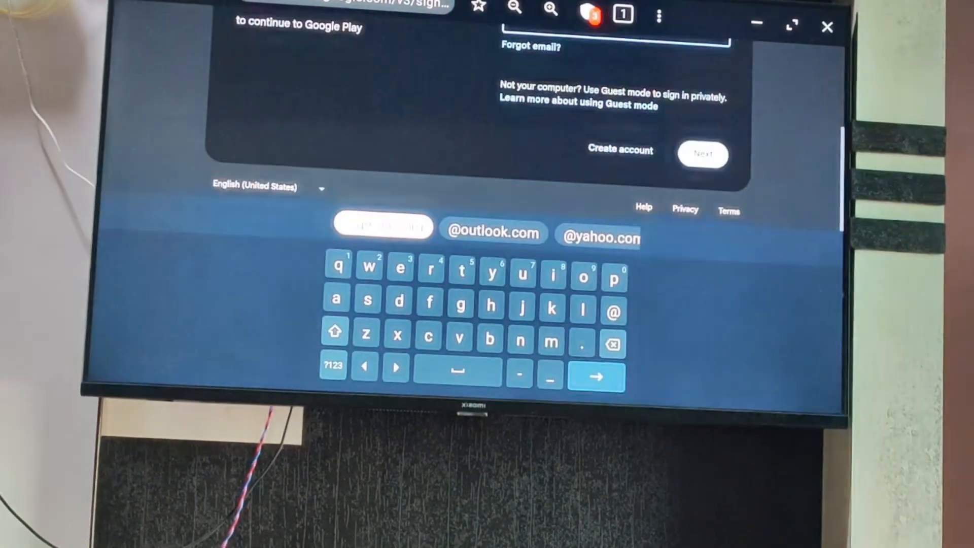